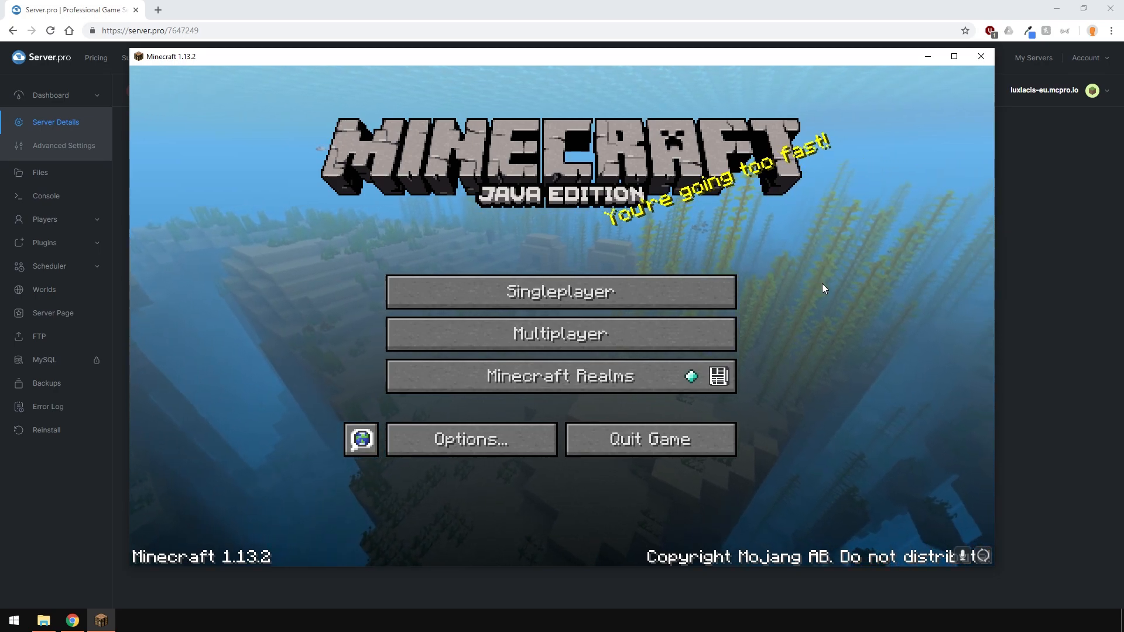
Open Minecraft's Singleplayer world list and locate the 'serverpro world' save
{"action": "left_click", "coordinate": [560, 291]}
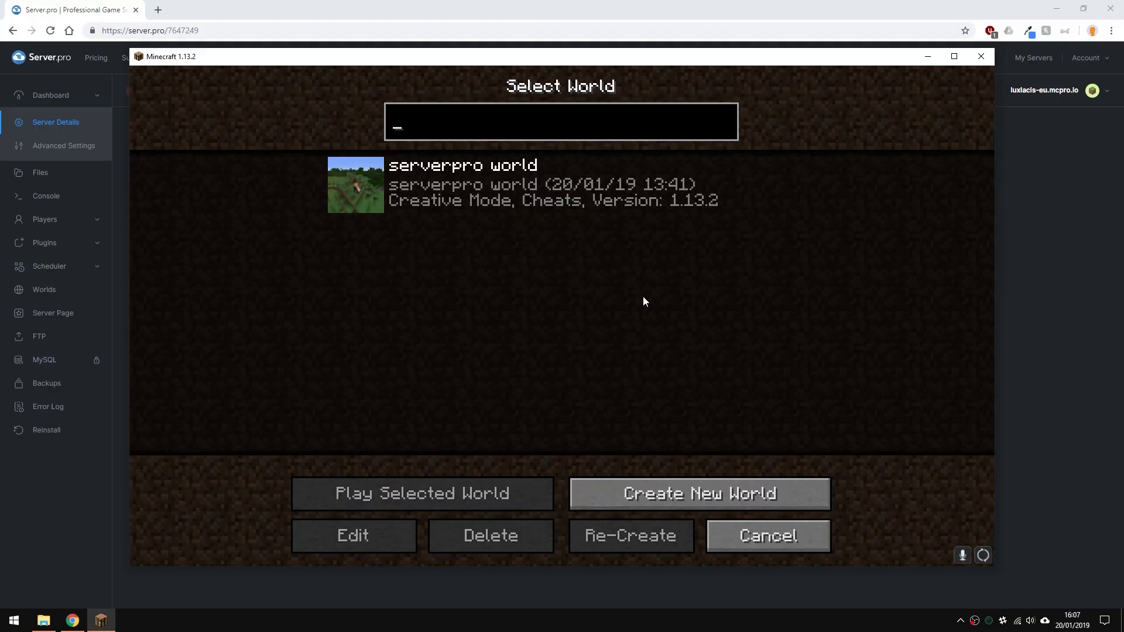
{"action": "left_click", "coordinate": [559, 184]}
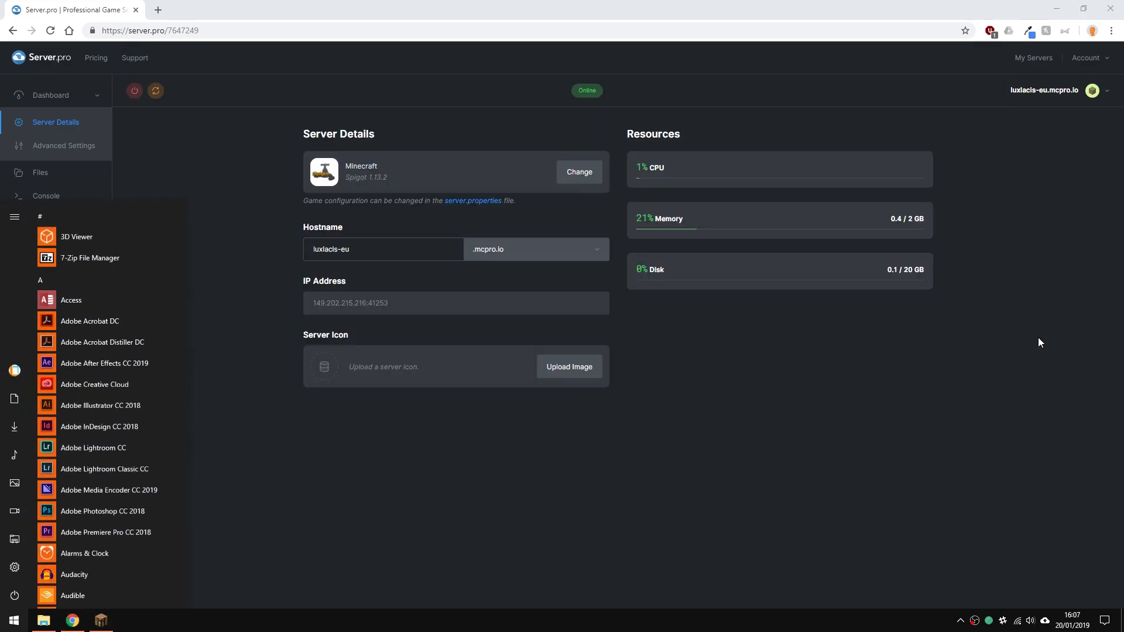
Copy the 'serverpro world' save from %appdata% saves into Downloads, then view the server's Files page
{"action": "type", "text": "%appdata%"}
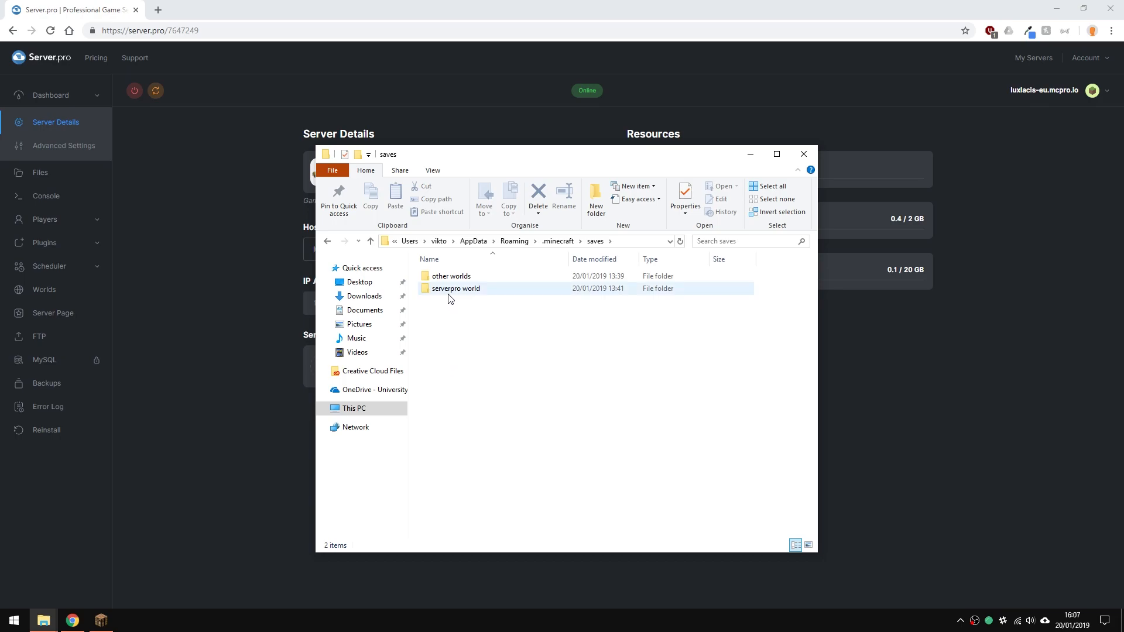
{"action": "left_click", "coordinate": [364, 297]}
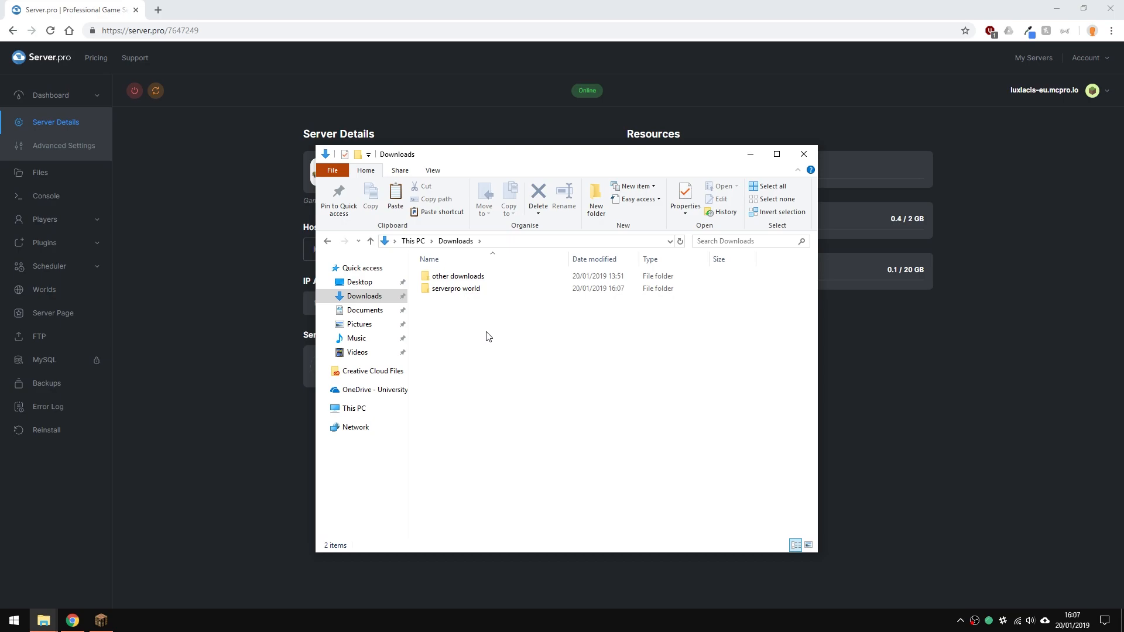
{"action": "left_click", "coordinate": [803, 153]}
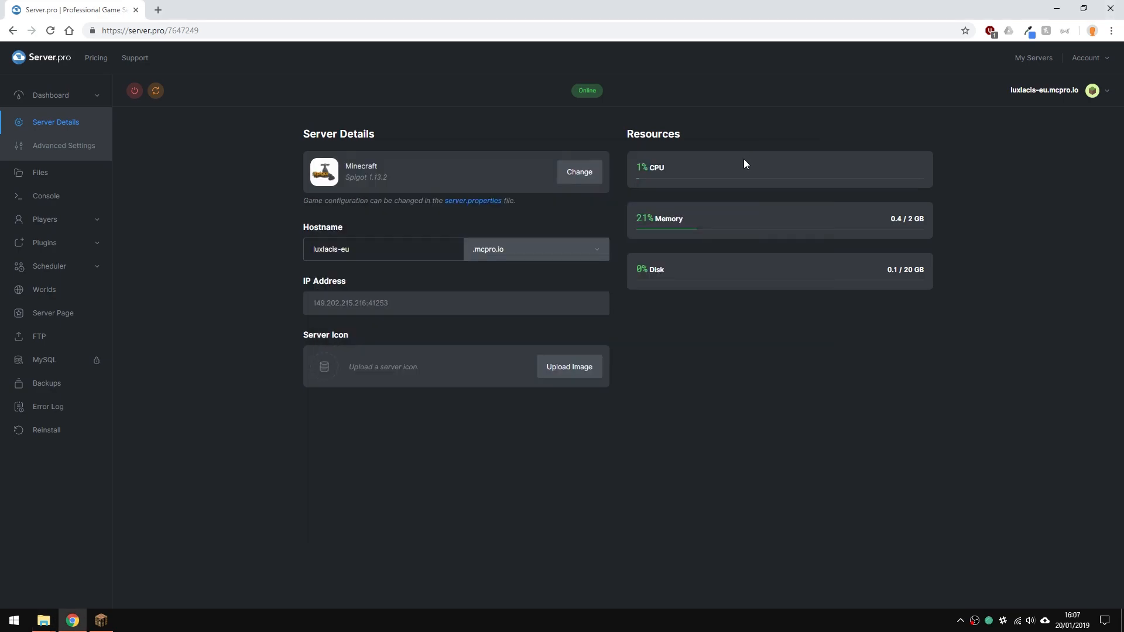
{"action": "mouse_move", "coordinate": [67, 175]}
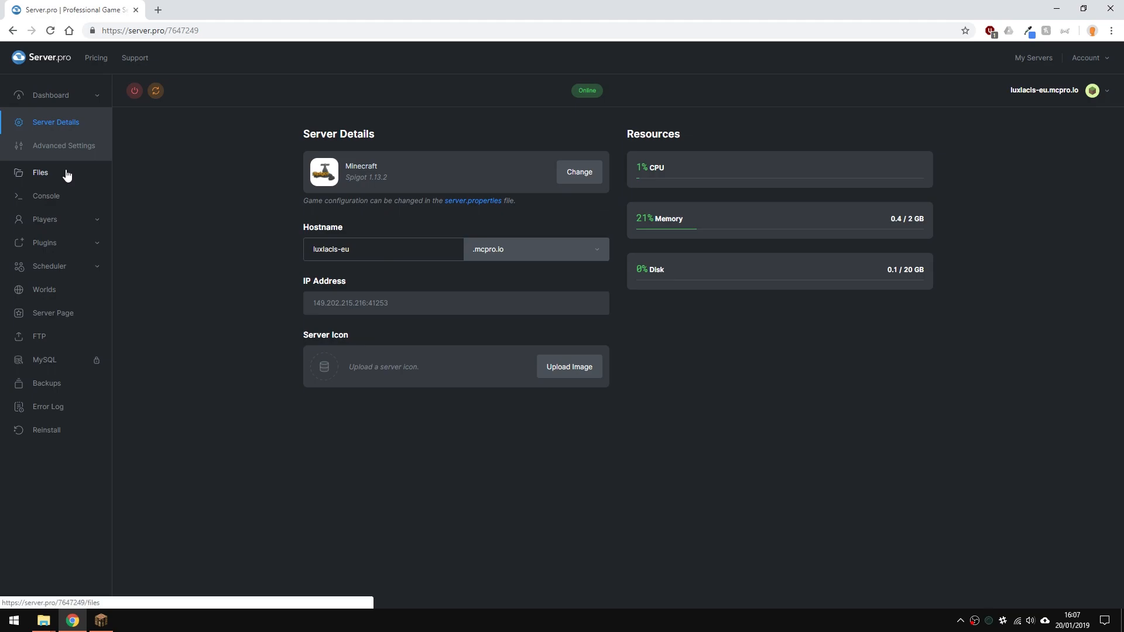
{"action": "left_click", "coordinate": [40, 172]}
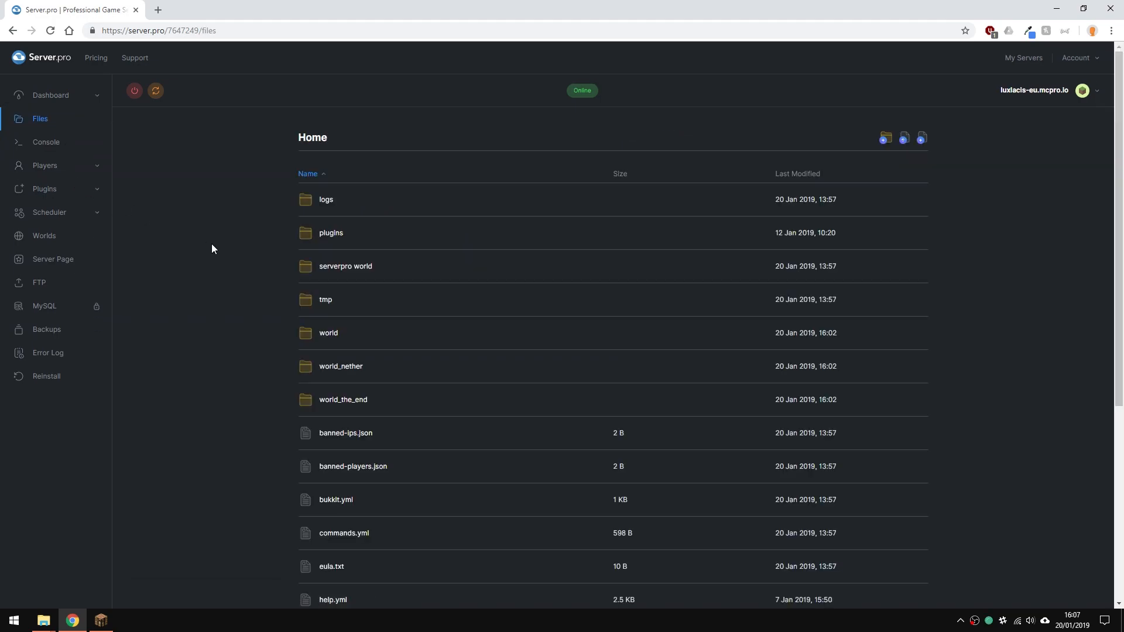
{"action": "mouse_move", "coordinate": [903, 138]}
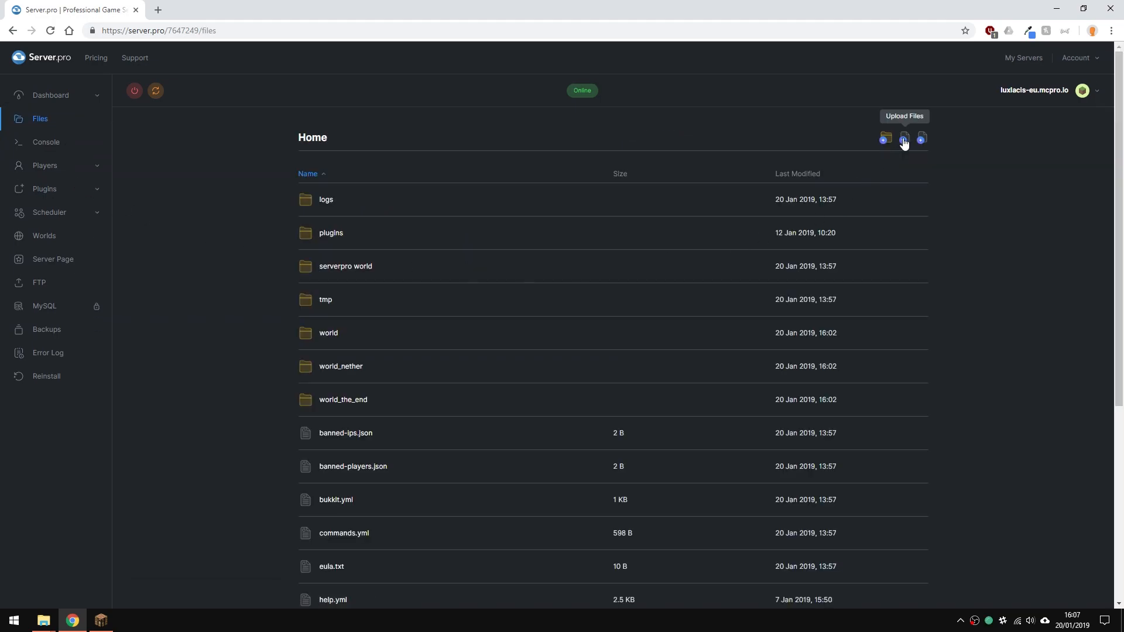
Pick the Downloads 'serverpro world' folder as a folder upload to the server files
{"action": "left_click", "coordinate": [903, 138]}
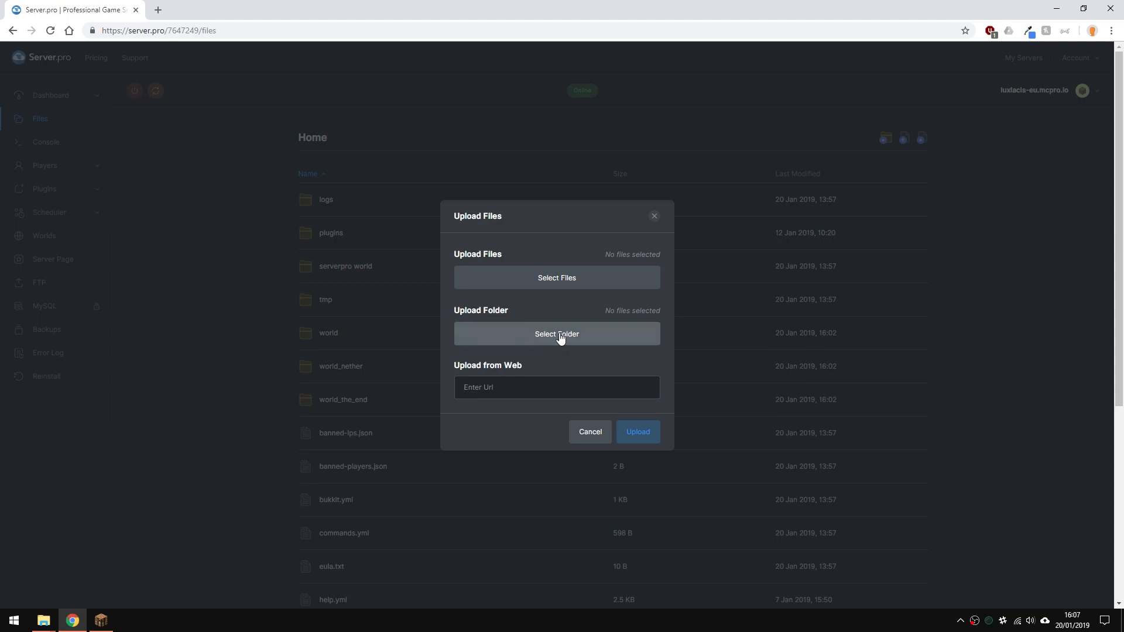
{"action": "left_click", "coordinate": [556, 334]}
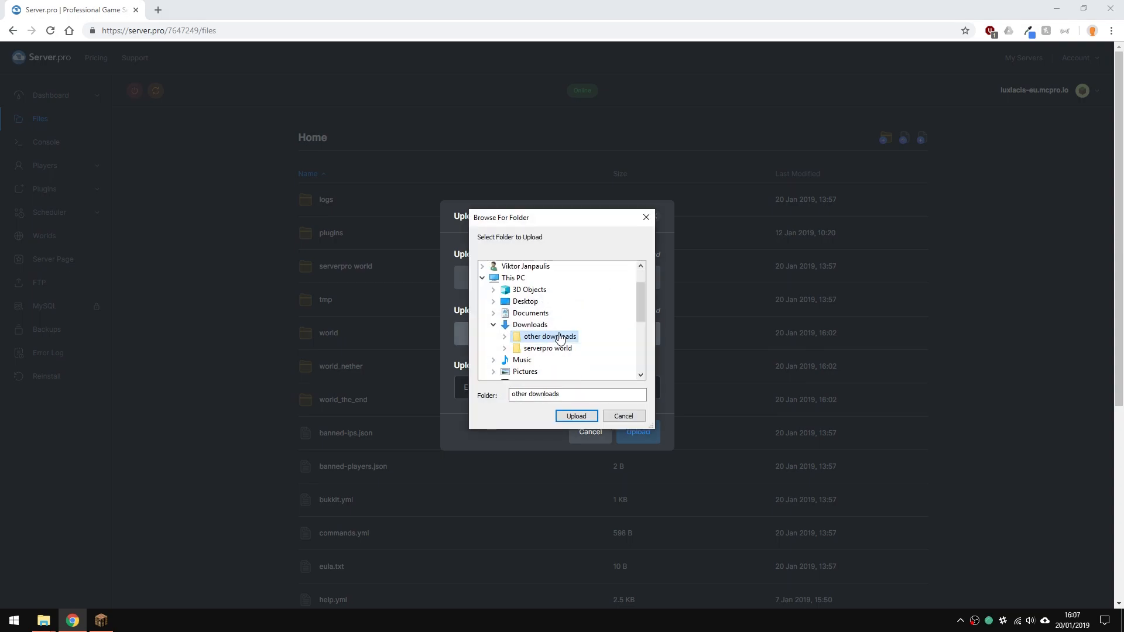
{"action": "left_click", "coordinate": [530, 325]}
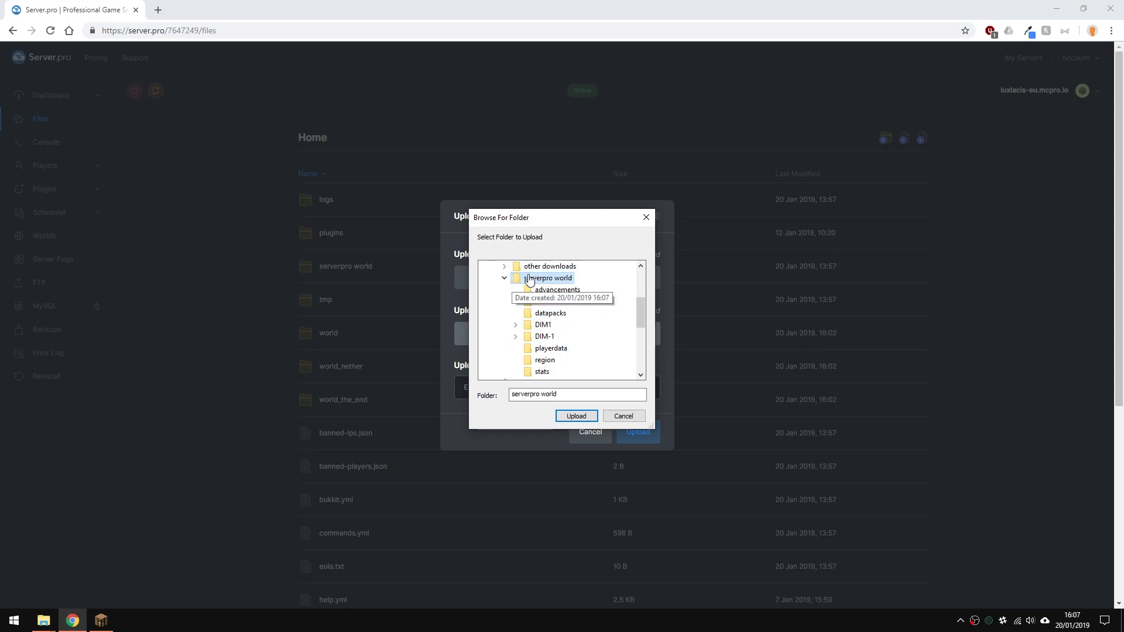
{"action": "left_click", "coordinate": [576, 416]}
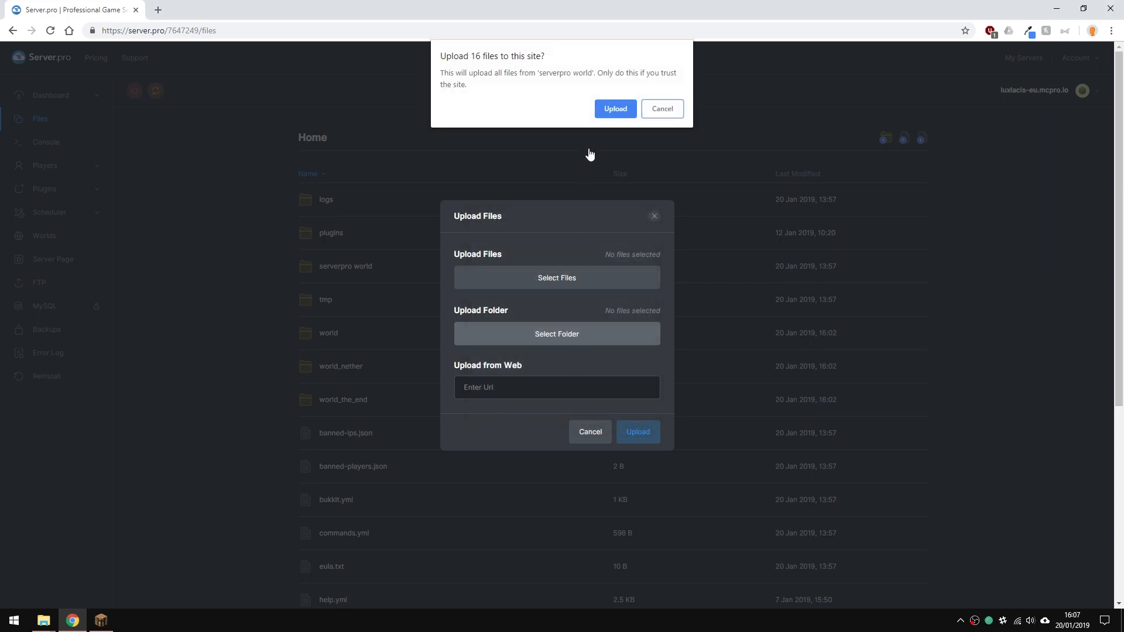
{"action": "mouse_move", "coordinate": [614, 109]}
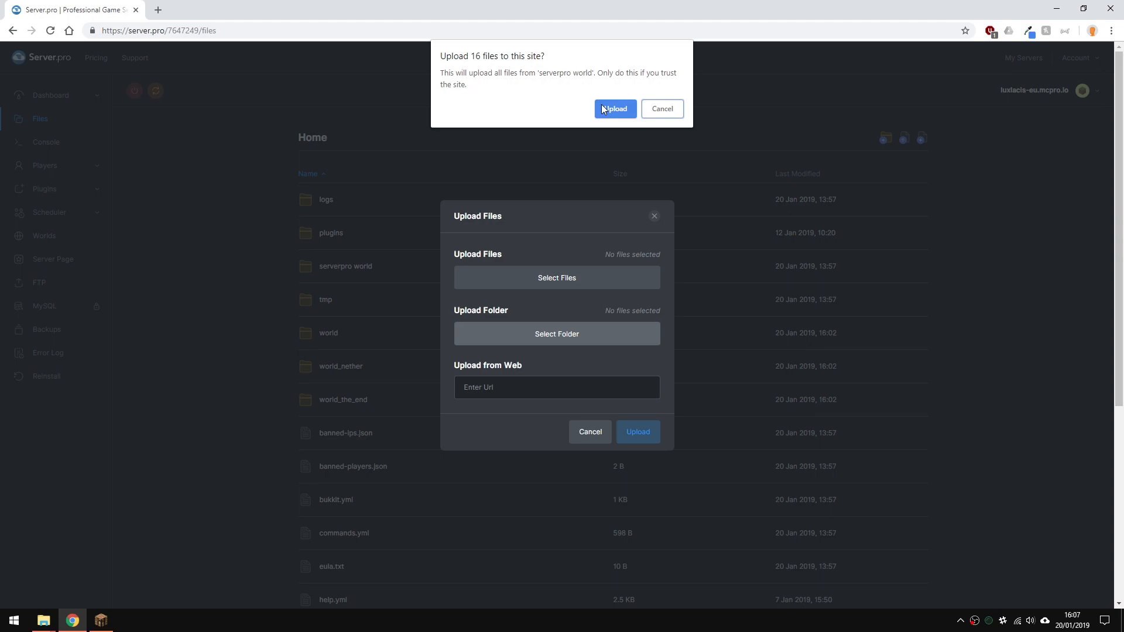
Confirm uploading the 16 'serverpro world' files and view them on the Worlds page
{"action": "left_click", "coordinate": [615, 109]}
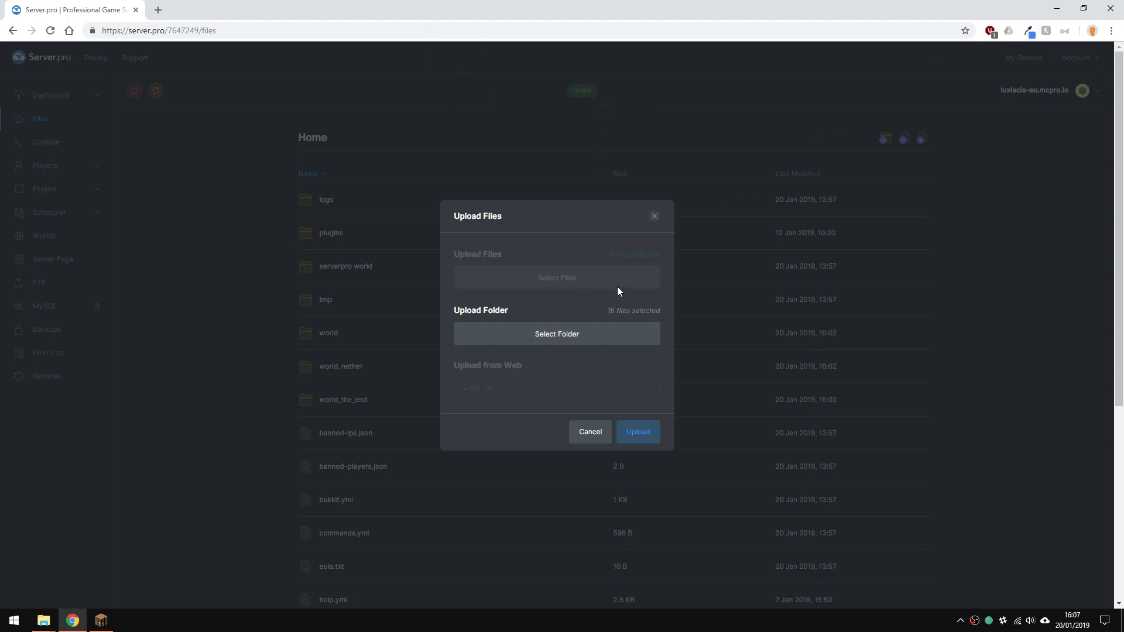
{"action": "left_click", "coordinate": [637, 431]}
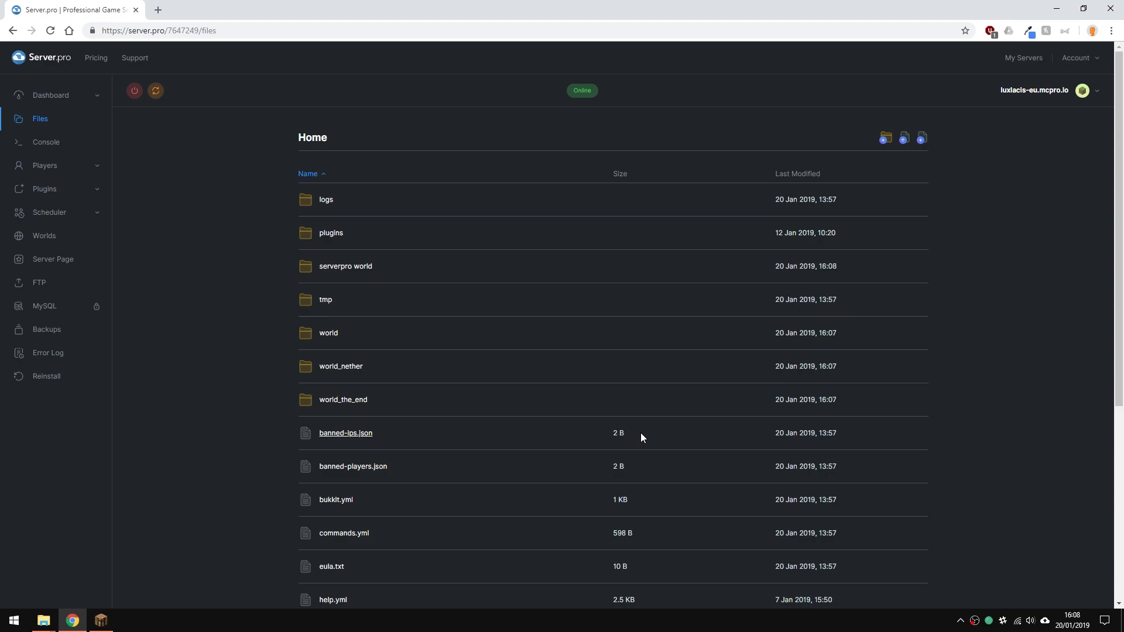
{"action": "mouse_move", "coordinate": [176, 294]}
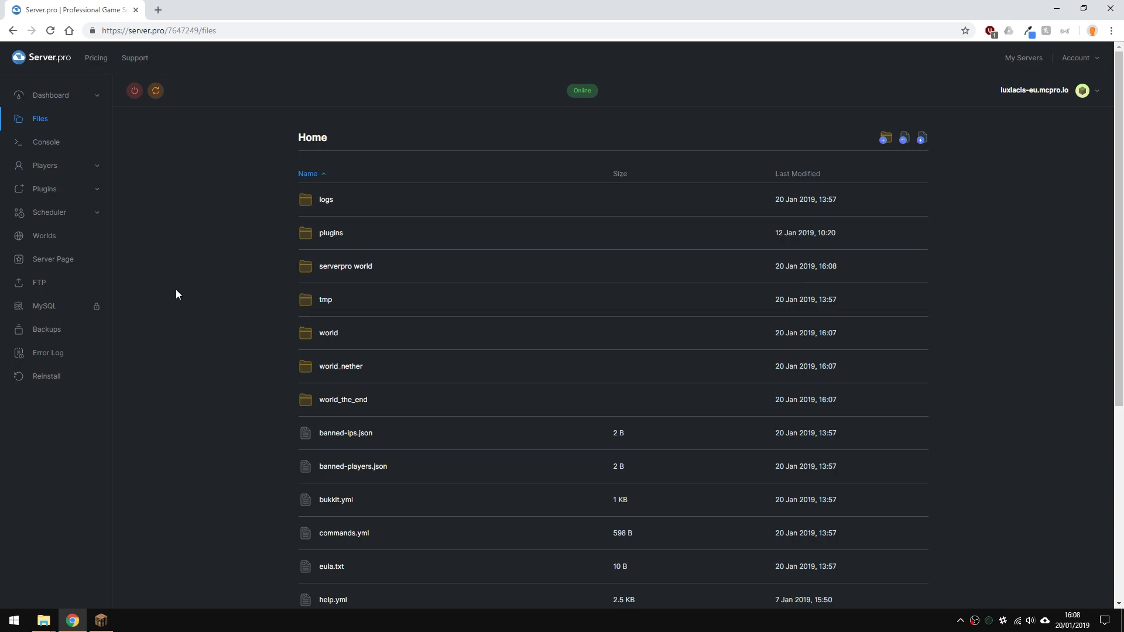
{"action": "left_click", "coordinate": [44, 236]}
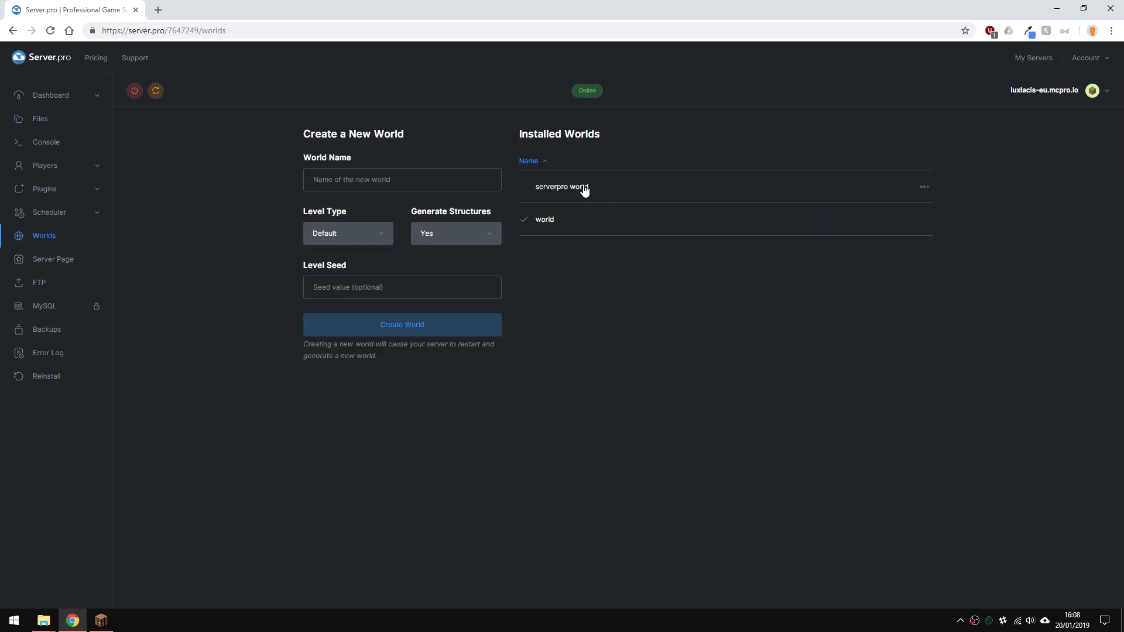